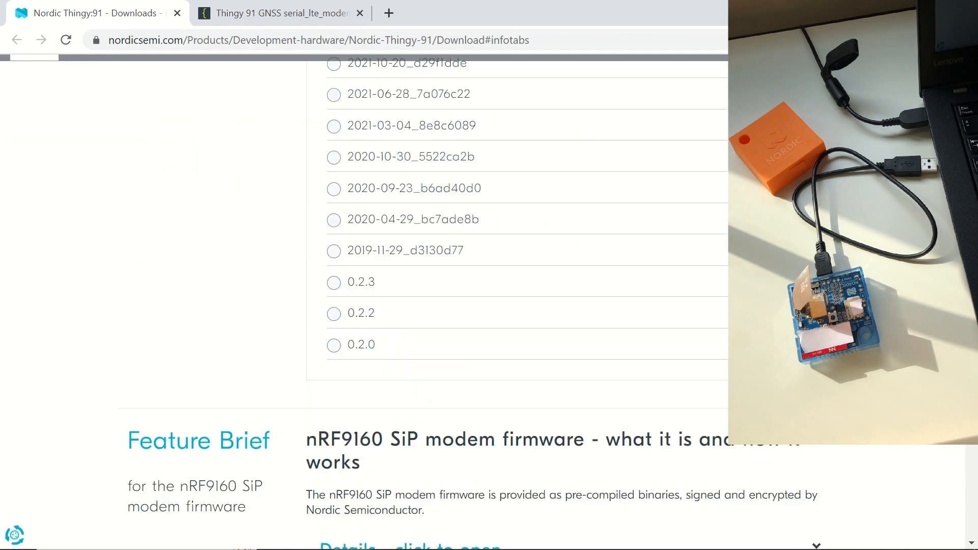
# Scroll to modem firmware 1.3.4 on the downloads page and launch nRF Connect for Desktop
pyautogui.scroll(3)
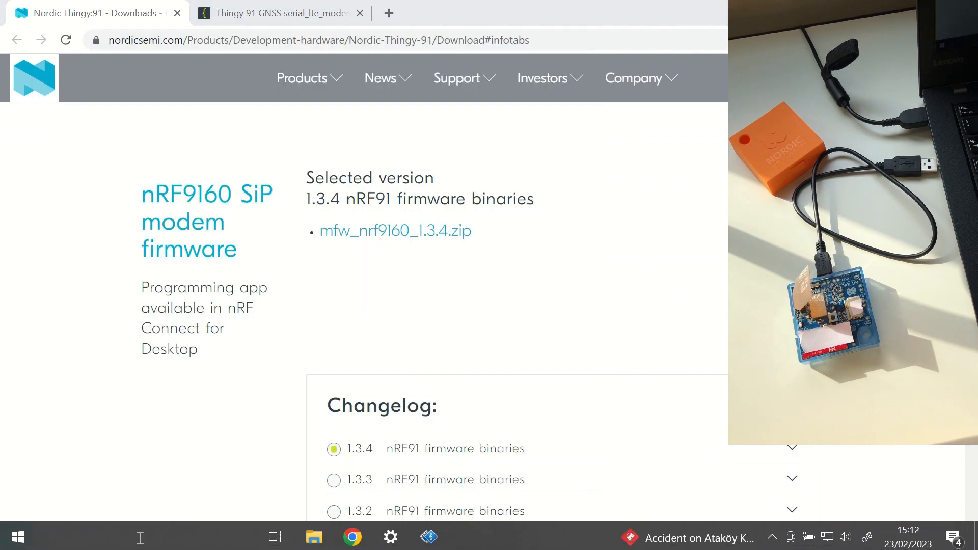
pyautogui.click(395, 231)
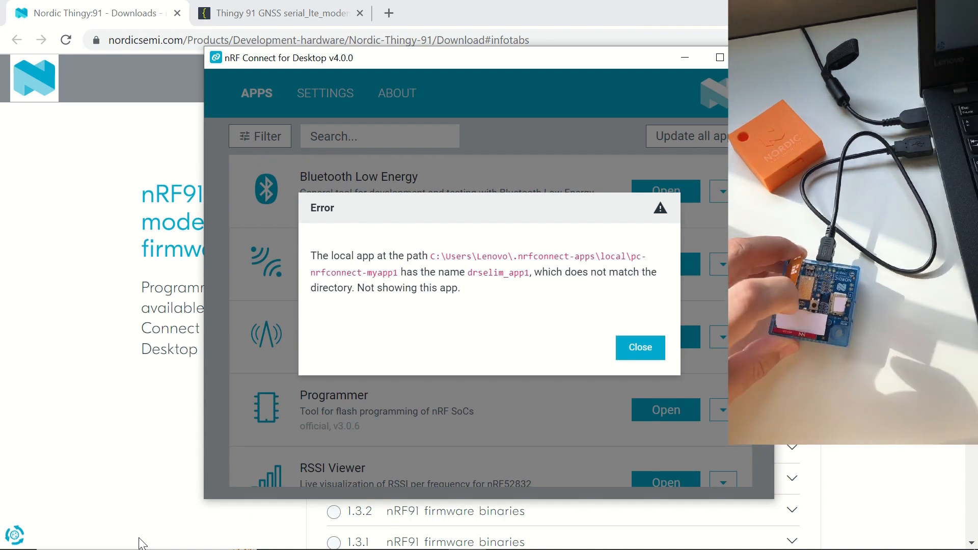
pyautogui.moveTo(173, 524)
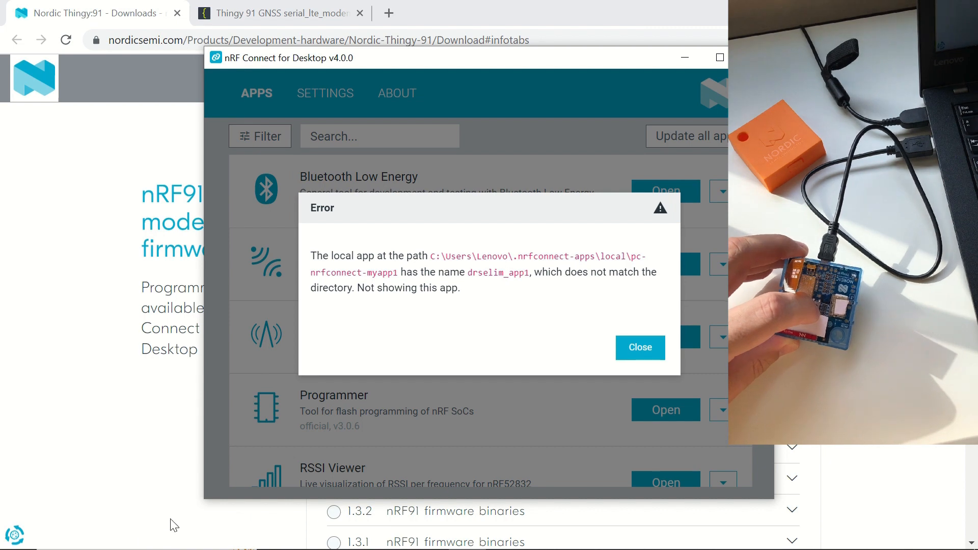
# Dismiss the app-name error dialog and answer the Norton USB drive scan prompt
pyautogui.click(639, 348)
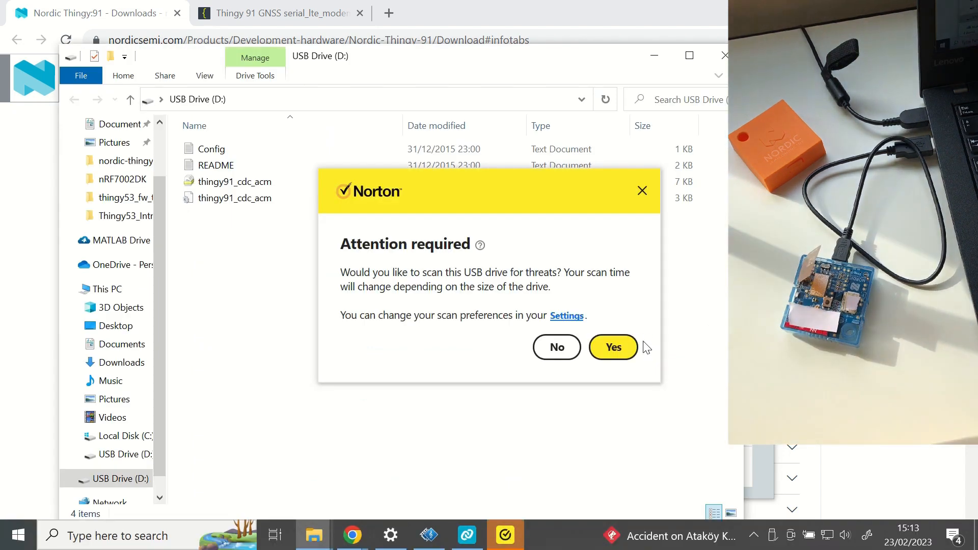
pyautogui.click(555, 347)
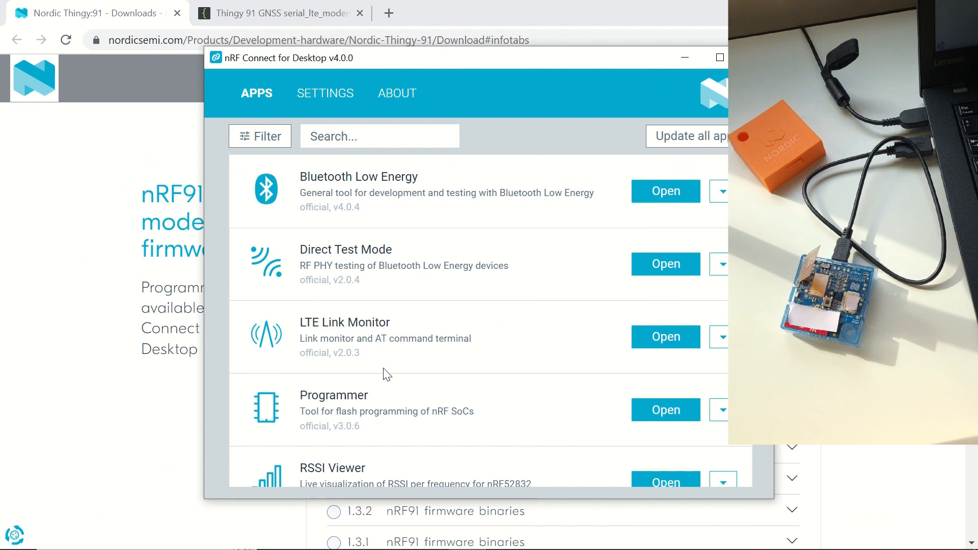
# Launch Programmer, connect the Nordic Thingy:91, and load mfw_nrf9160_1.3.4.zip
pyautogui.click(664, 409)
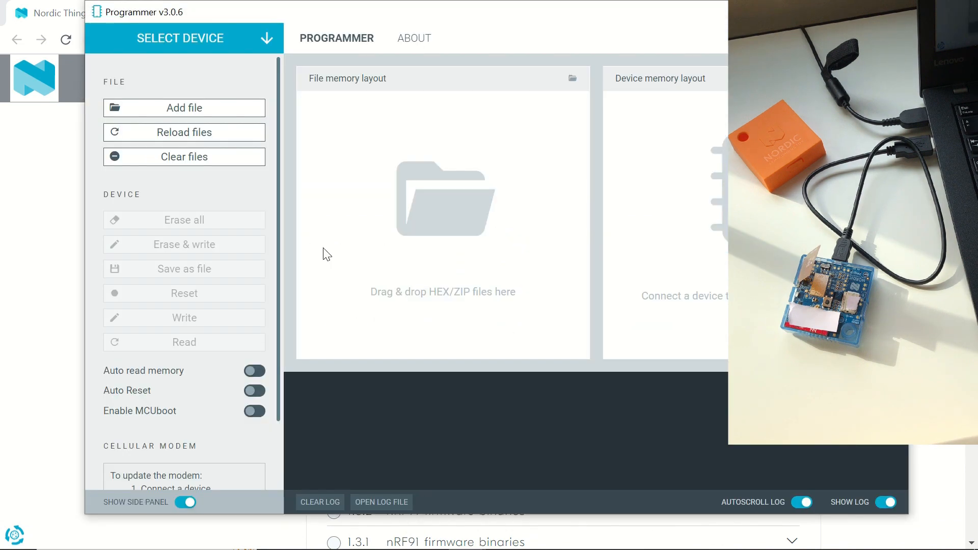
pyautogui.click(180, 39)
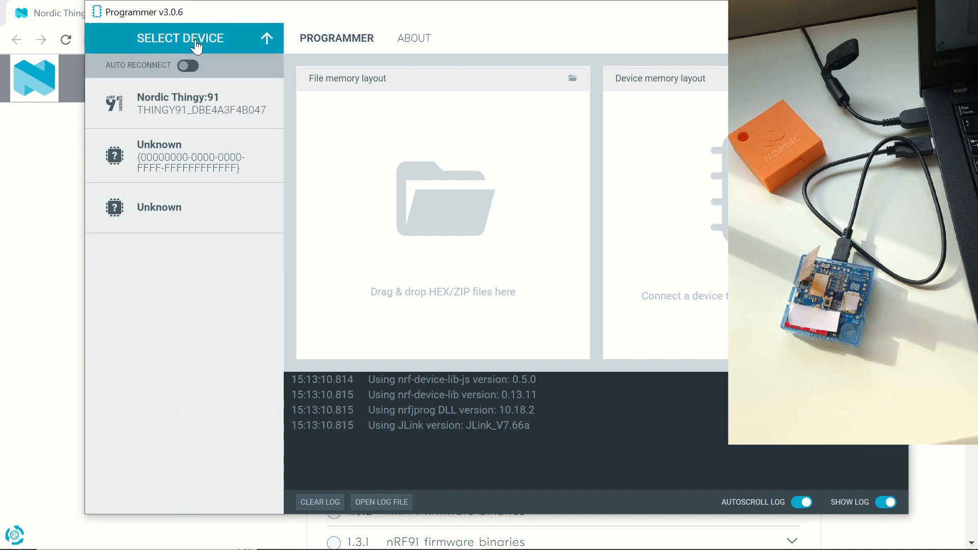
pyautogui.click(178, 103)
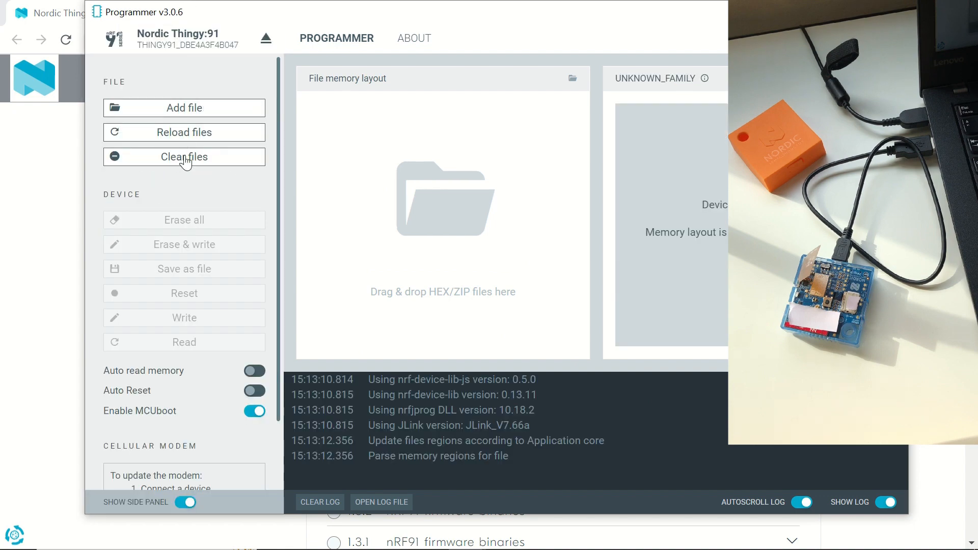
pyautogui.click(184, 108)
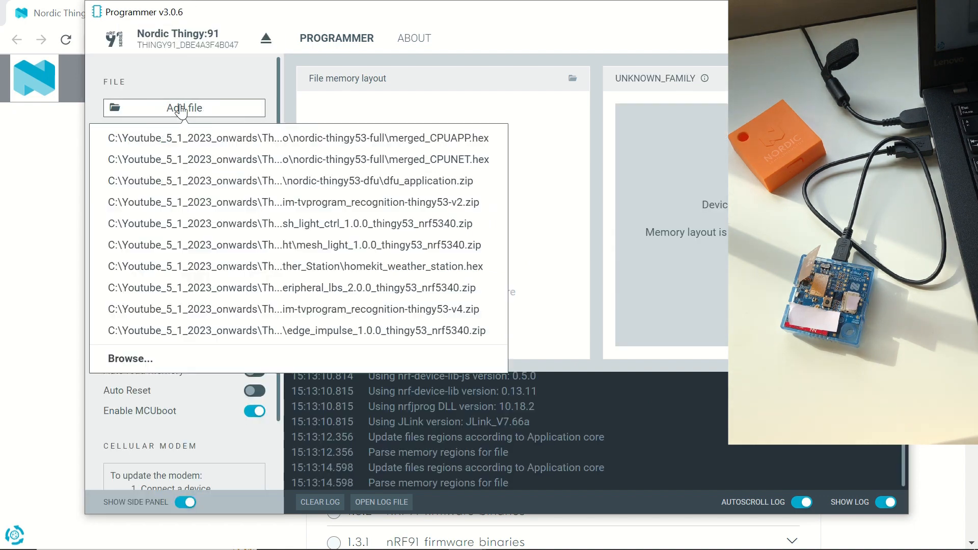
pyautogui.click(130, 358)
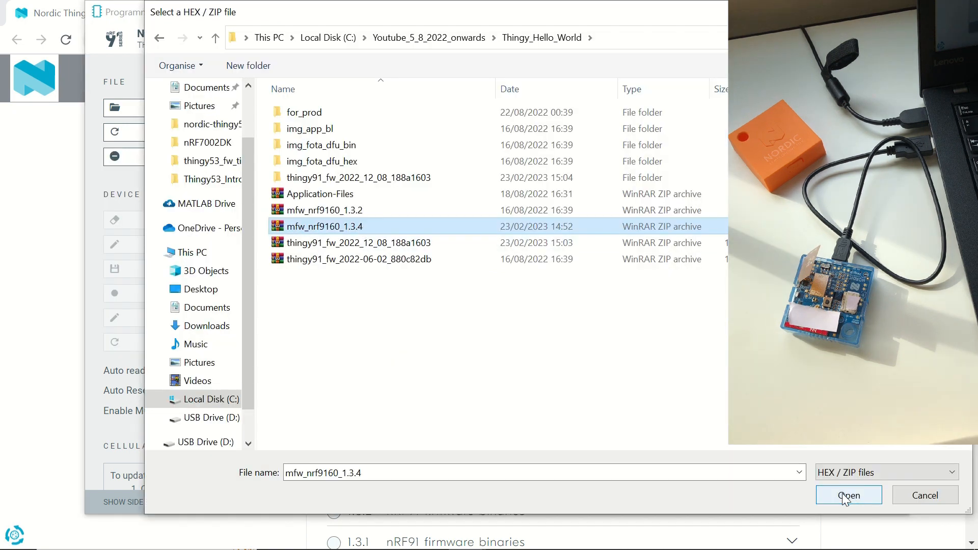
pyautogui.moveTo(868, 498)
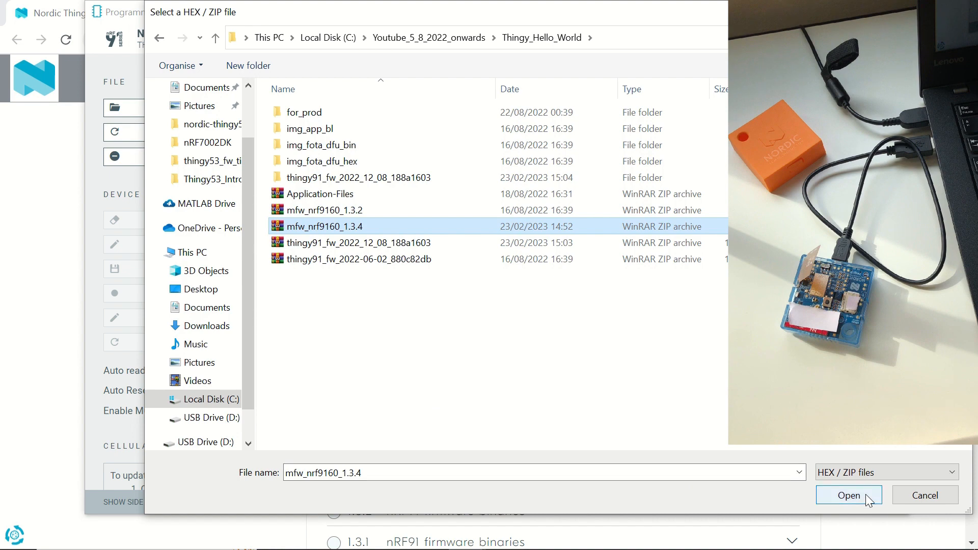
pyautogui.click(847, 495)
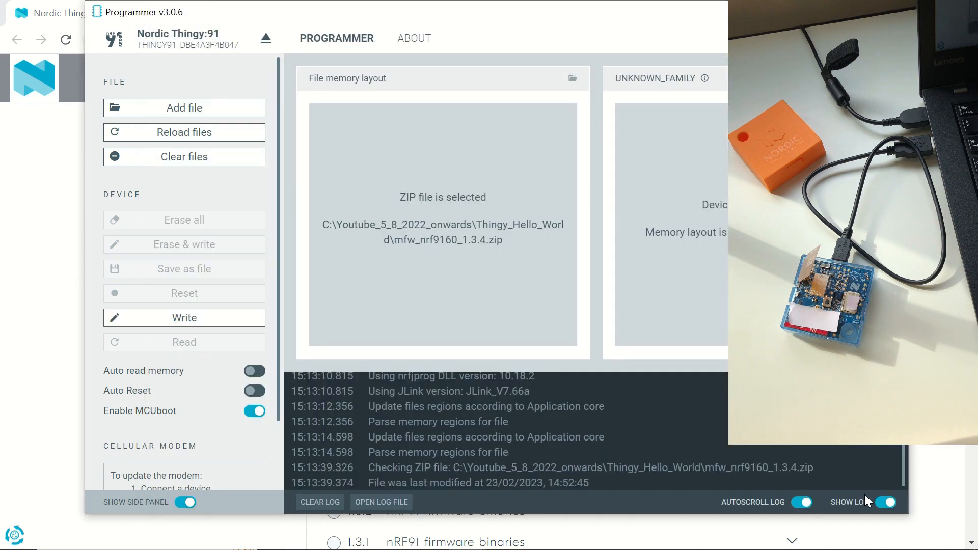
# Write modem firmware 1.3.4 via Modem DFU over MCUboot and close the success report
pyautogui.click(184, 318)
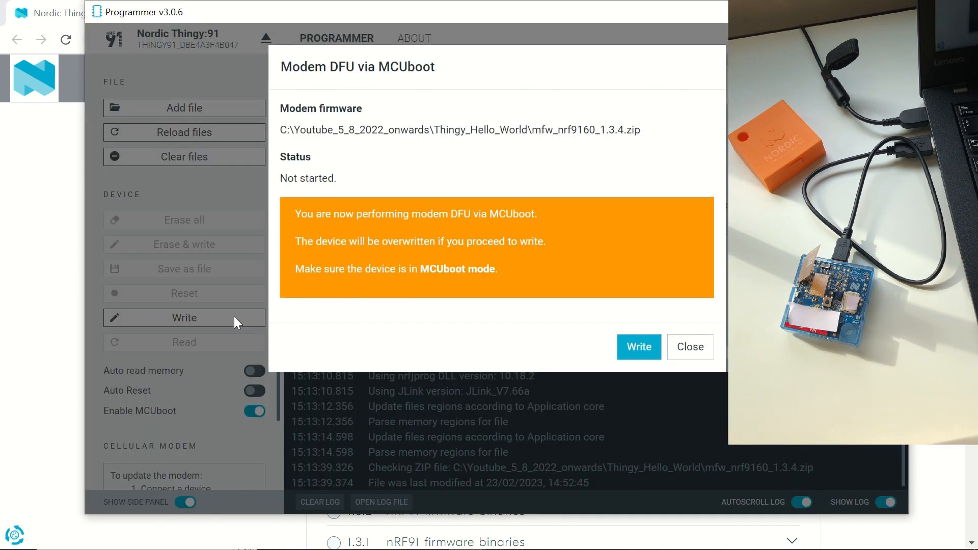
pyautogui.click(638, 347)
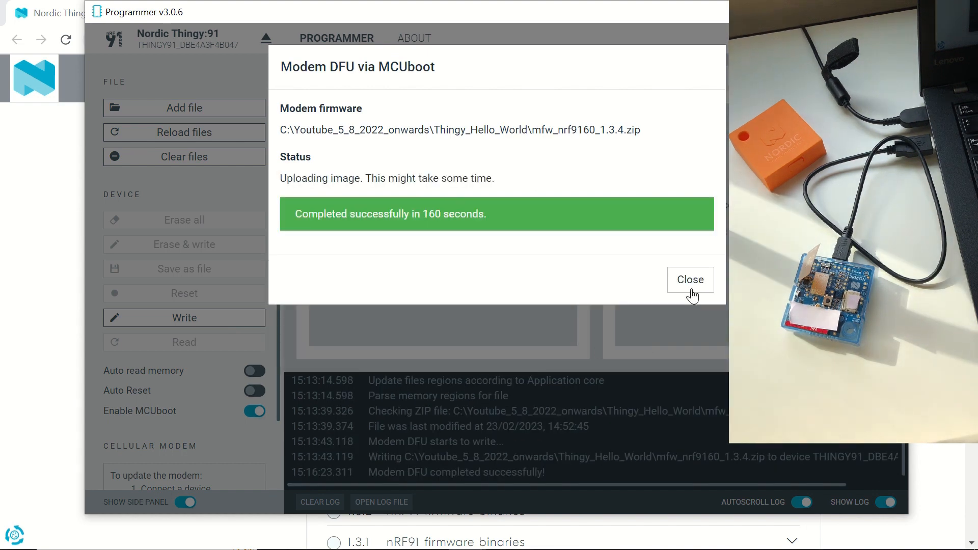
pyautogui.click(689, 279)
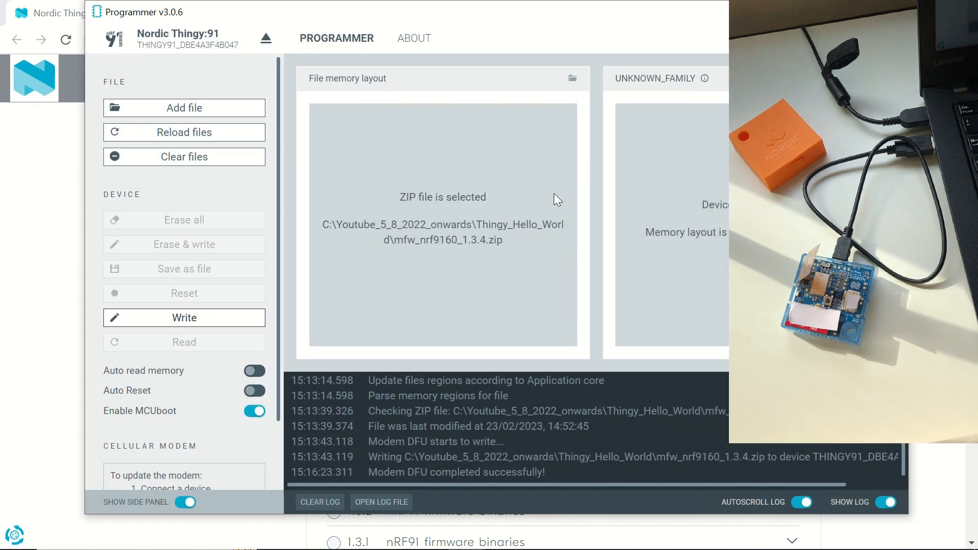
pyautogui.moveTo(436, 255)
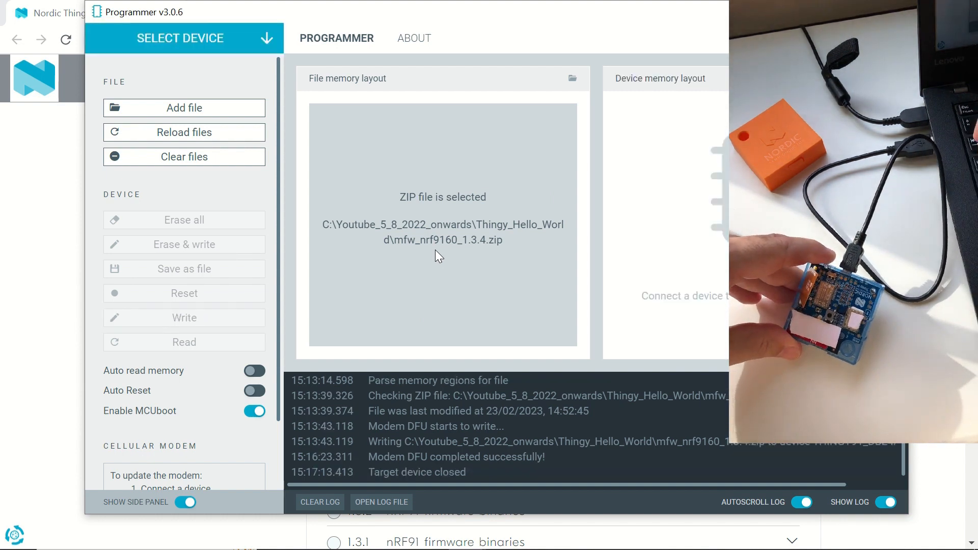
pyautogui.moveTo(256, 46)
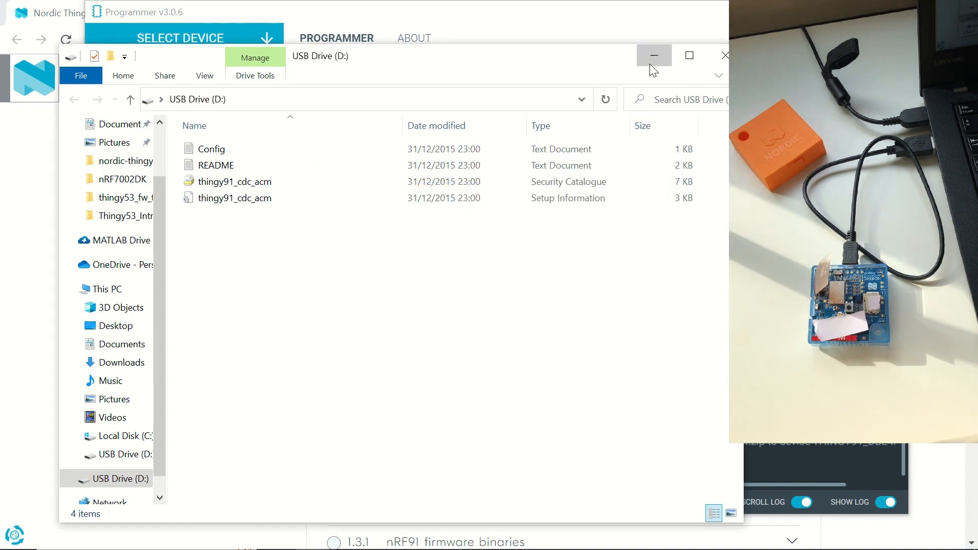
# Minimize the USB Drive File Explorer window
pyautogui.click(652, 56)
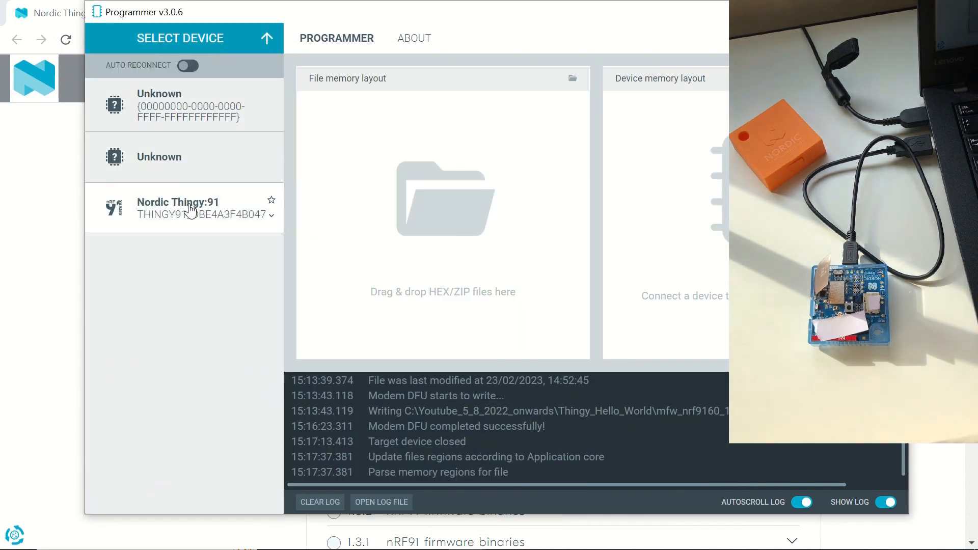
# Reconnect Thingy:91 and choose serial_lte_modem_2022-12-08_188a1603.hex from img_fota_dfu_hex
pyautogui.click(178, 208)
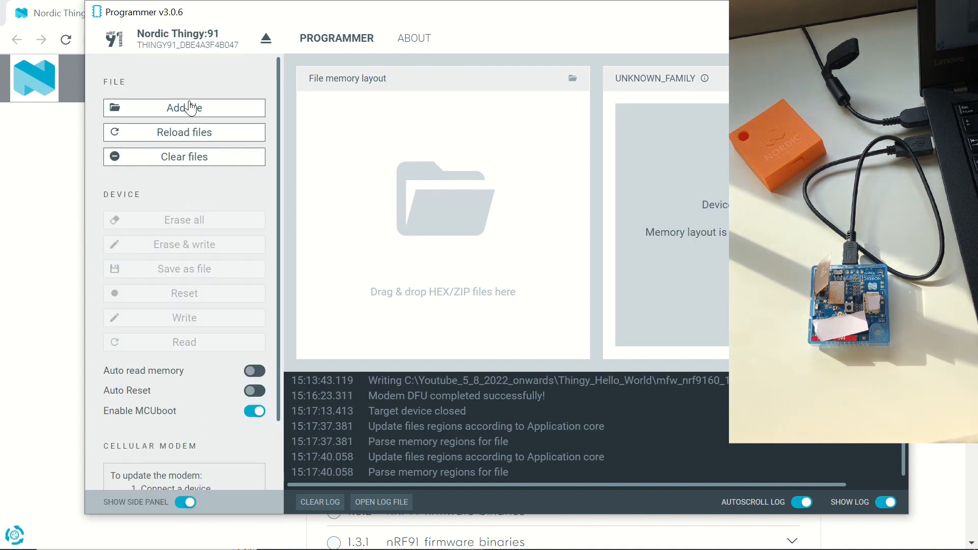
pyautogui.click(184, 108)
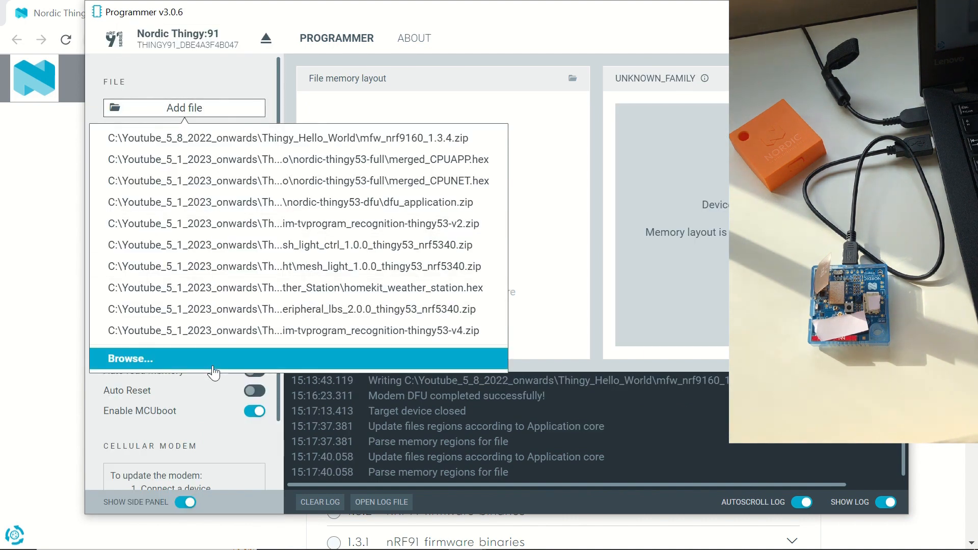
pyautogui.click(128, 359)
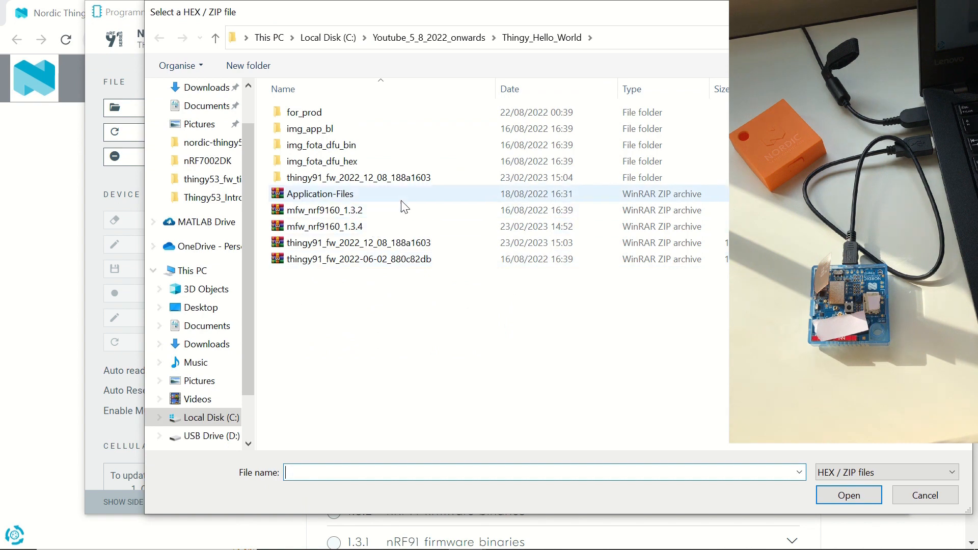
pyautogui.doubleClick(358, 177)
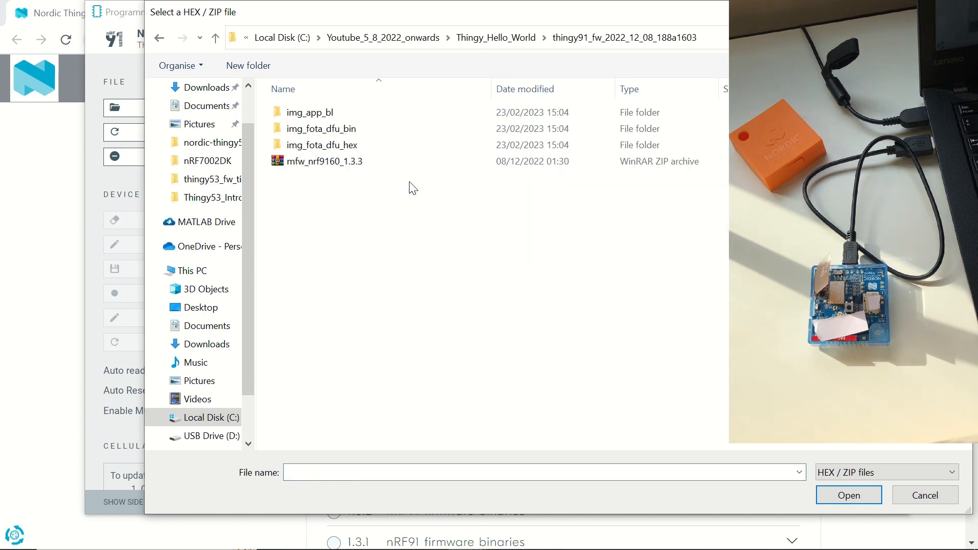
pyautogui.doubleClick(323, 145)
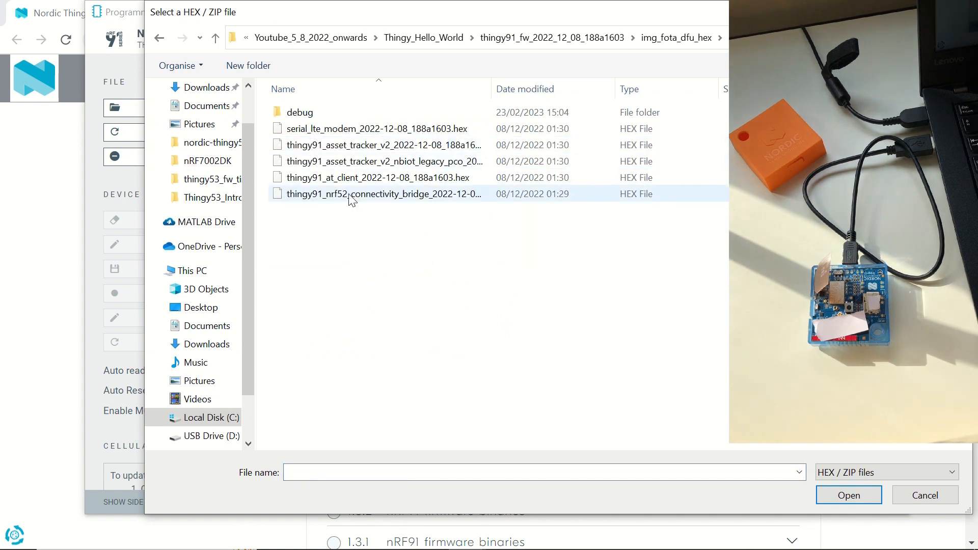
pyautogui.click(372, 128)
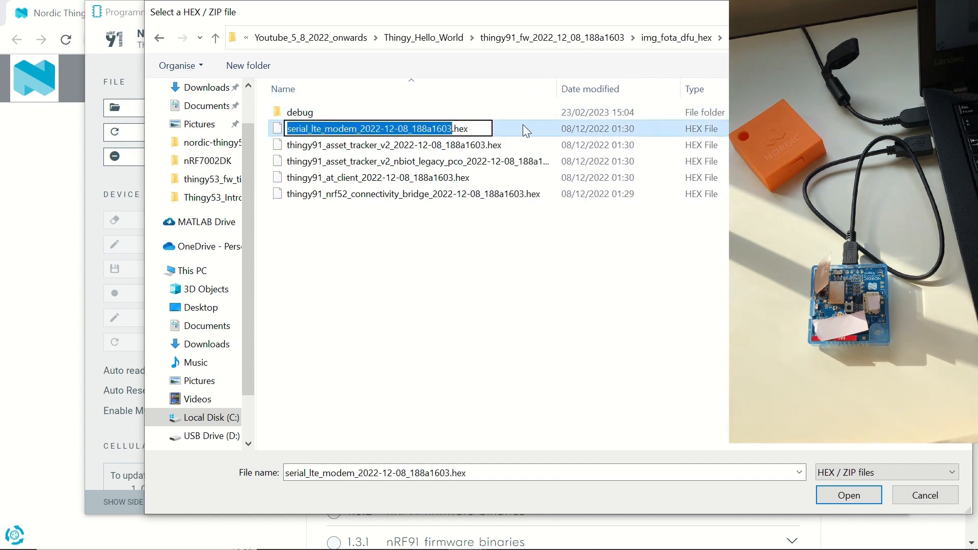
# Load the serial_lte_modem hex, write it via MCUboot DFU, and close the success report
pyautogui.click(847, 495)
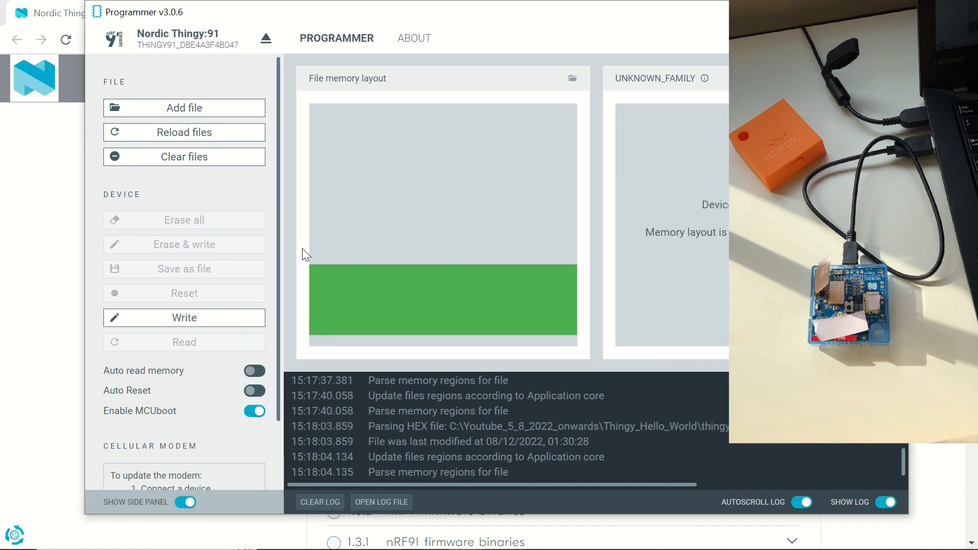
pyautogui.click(184, 318)
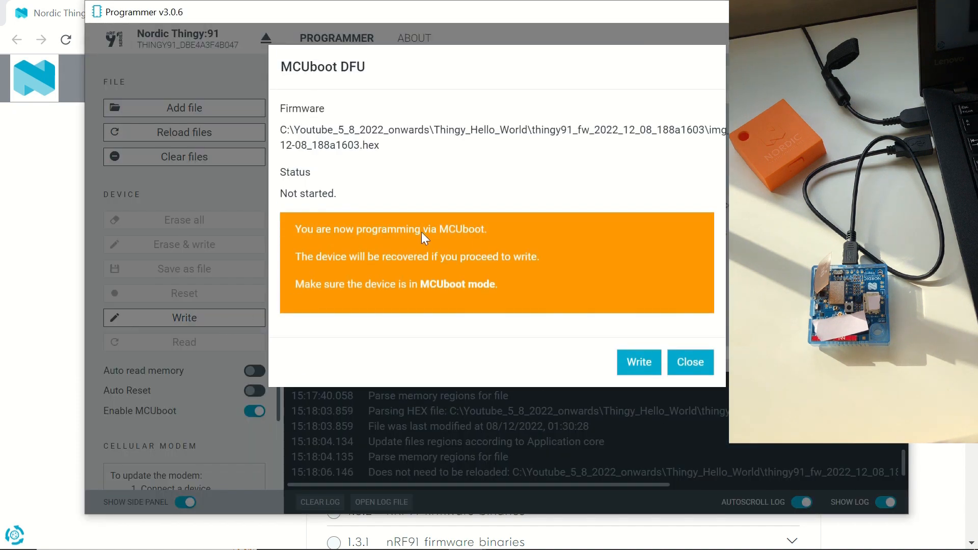
pyautogui.moveTo(638, 362)
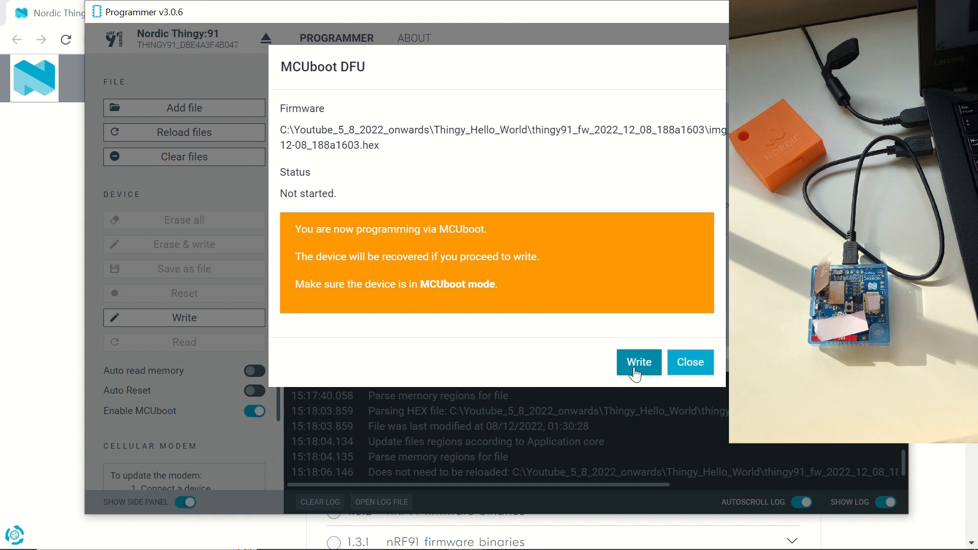
pyautogui.click(638, 362)
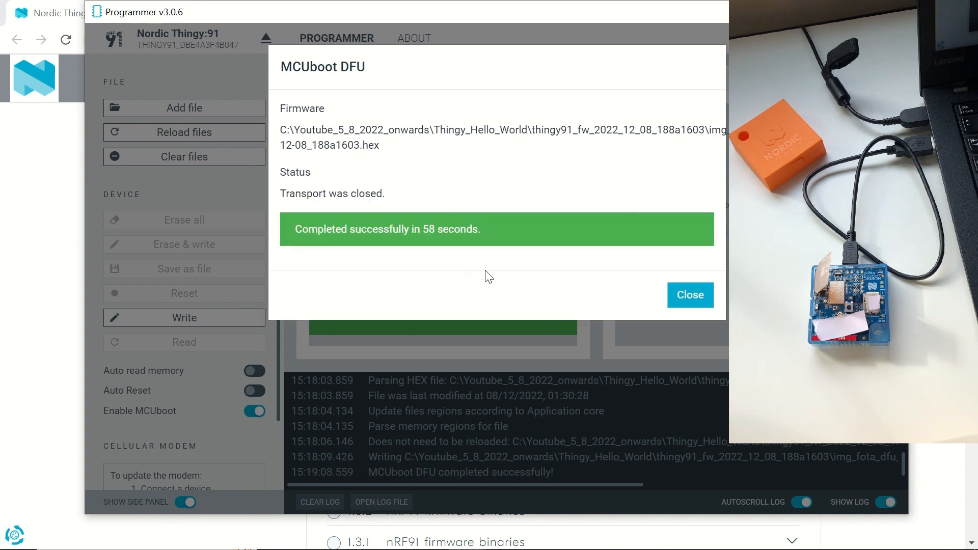
pyautogui.click(689, 294)
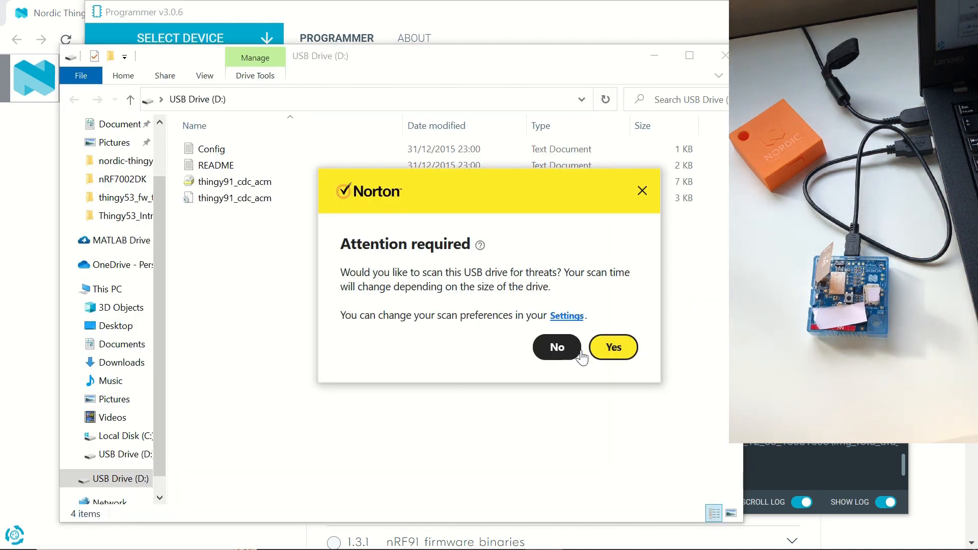
# Decline Norton's scan of USB Drive (D:)
pyautogui.click(555, 347)
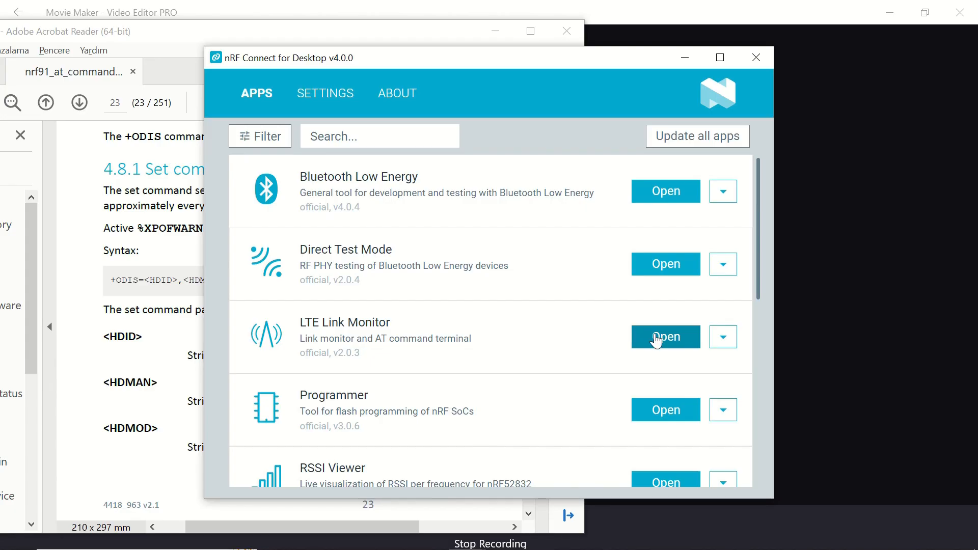
# Open LTE Link Monitor from the APPS list
pyautogui.click(664, 336)
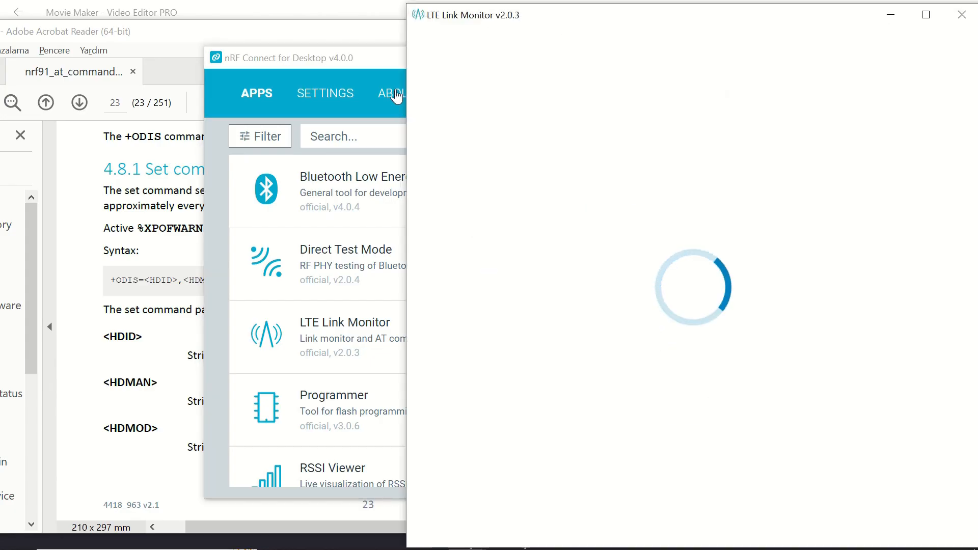
pyautogui.moveTo(681, 56)
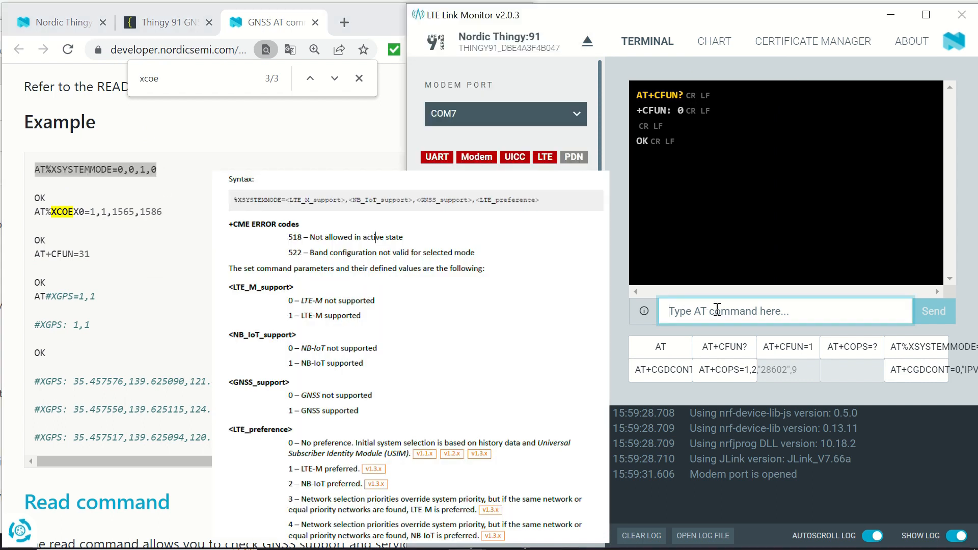
# Send AT%XSYSTEMMODE=0,0,1,0 to the modem
pyautogui.write('AT%XSYSTEMMODE=0,0,1,0')
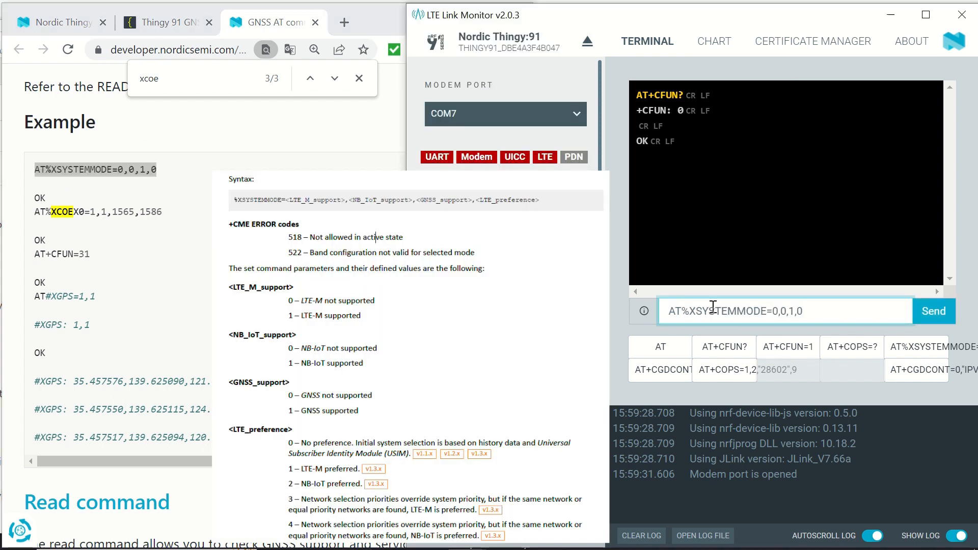
pyautogui.click(933, 311)
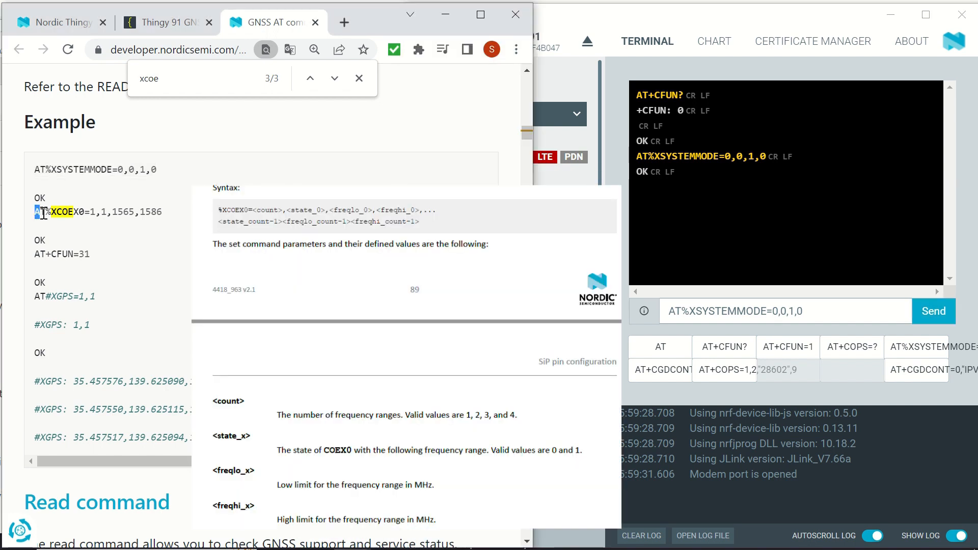
# Copy the AT%XCOEX0=1,1,1565,1586 documentation example and send it to the Thingy:91 modem
pyautogui.rightClick(97, 212)
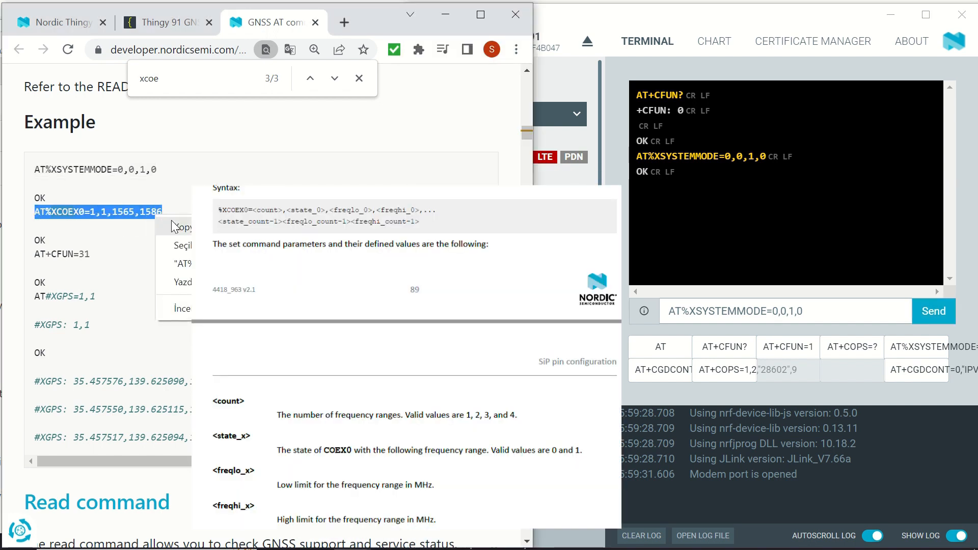
pyautogui.click(780, 312)
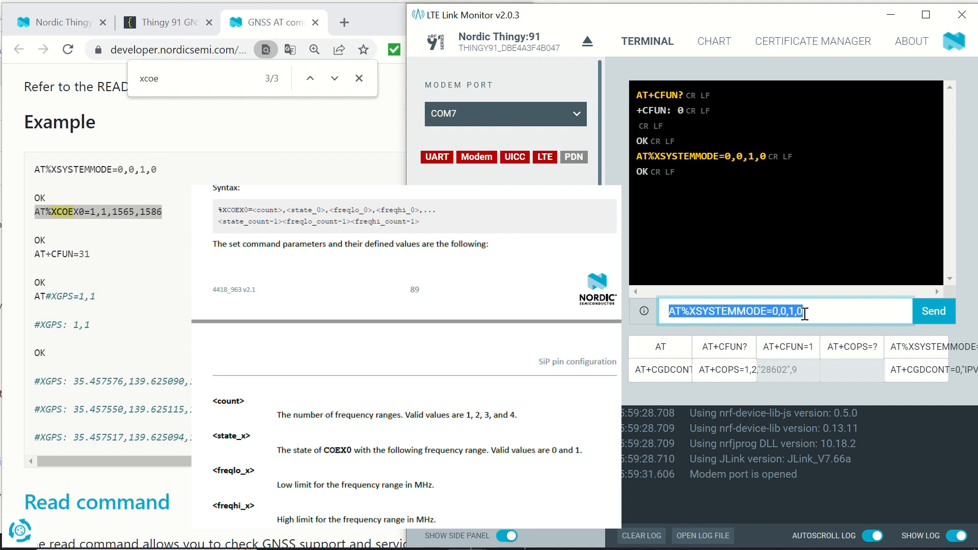
pyautogui.write('AT%XCOEX0=1,1,1565,1586')
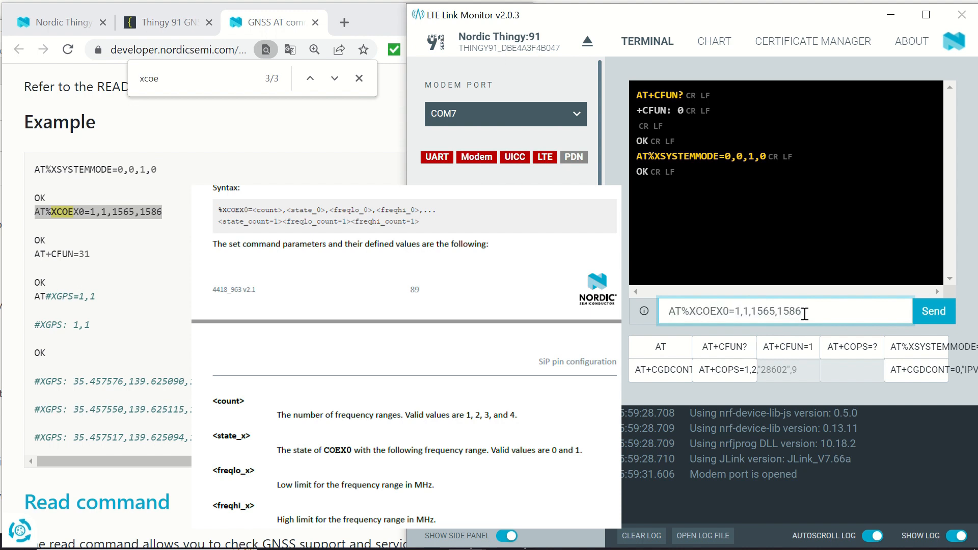
pyautogui.click(933, 311)
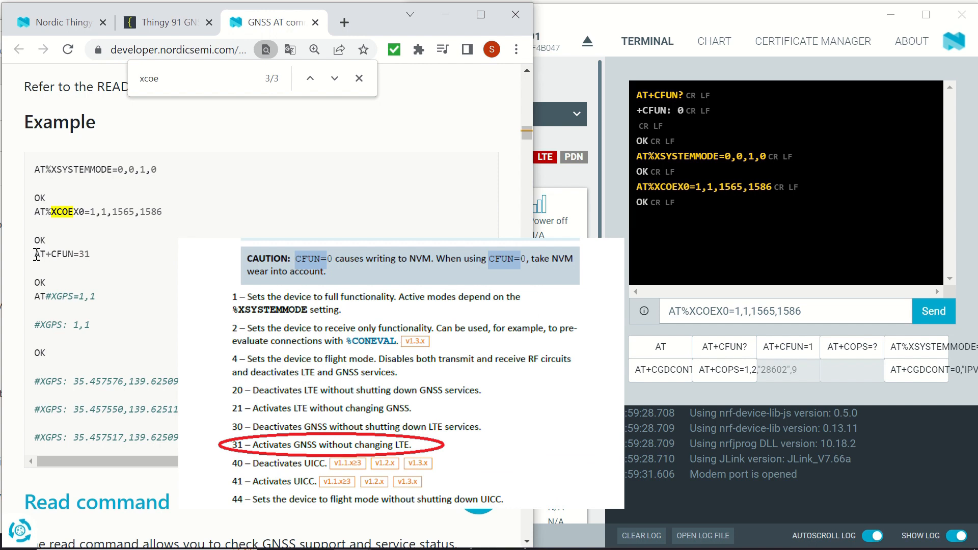
# Send AT+CFUN=31 from the documentation to the modem to activate GNSS
pyautogui.rightClick(61, 253)
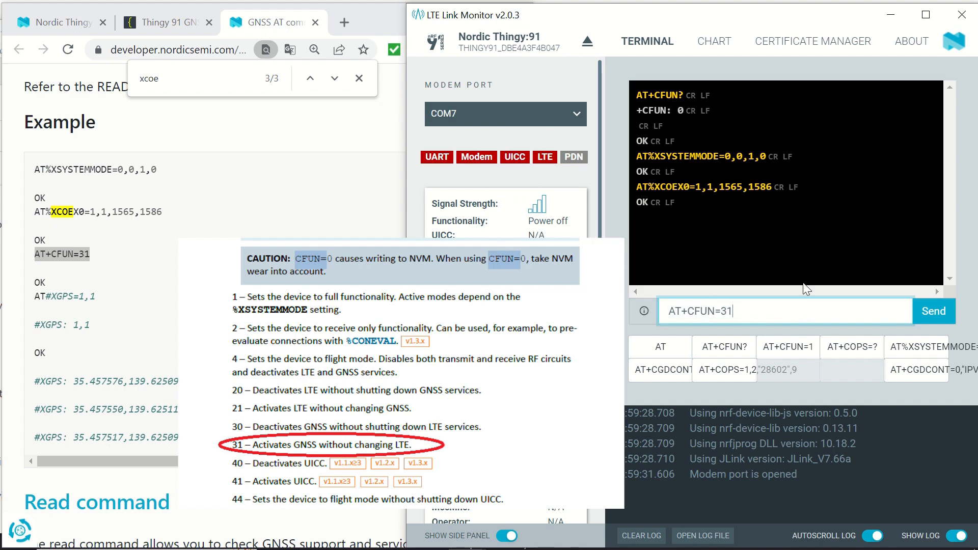
pyautogui.click(932, 311)
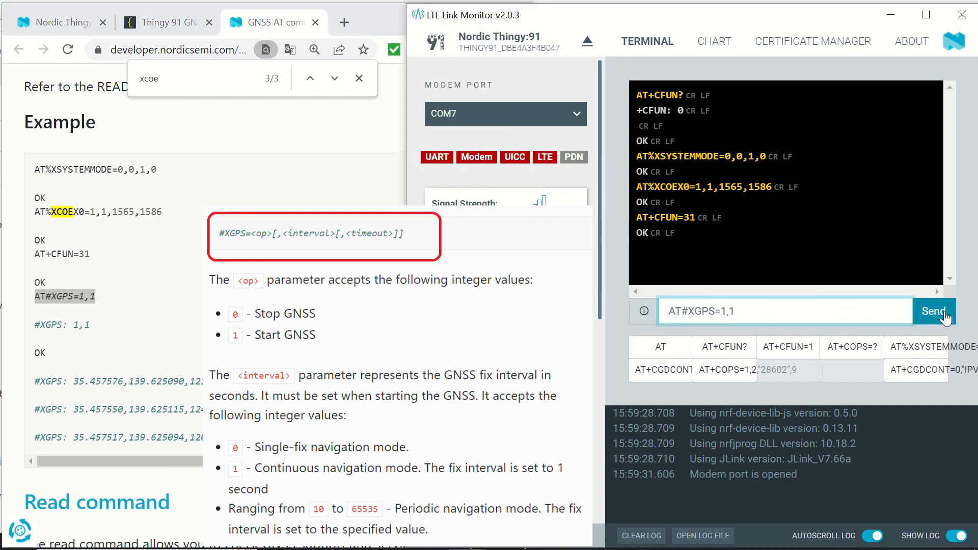
# Send AT#XGPS=1,1 so continuous #XGPS position fixes stream into the terminal
pyautogui.click(934, 311)
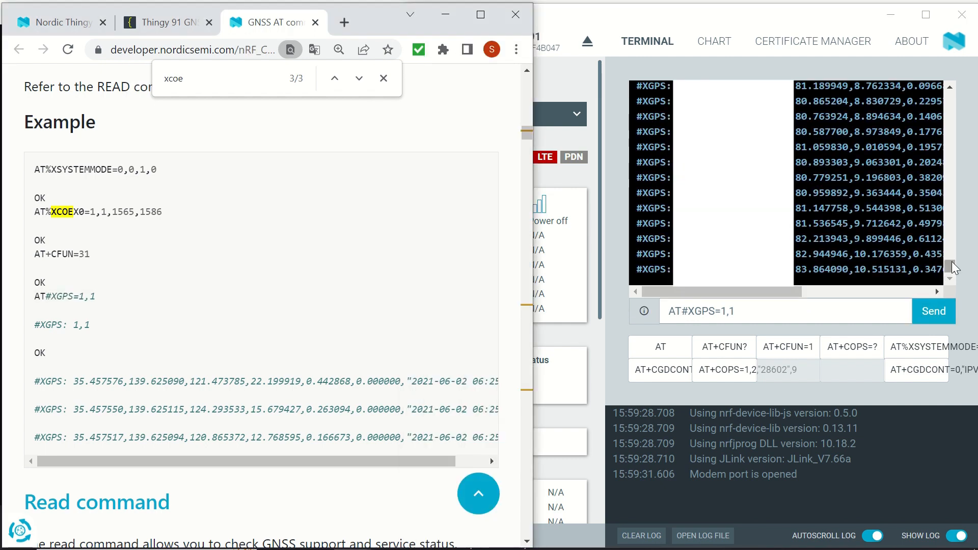
# Bring LTE Link Monitor forward and select the entire terminal log of #XGPS fixes
pyautogui.click(508, 536)
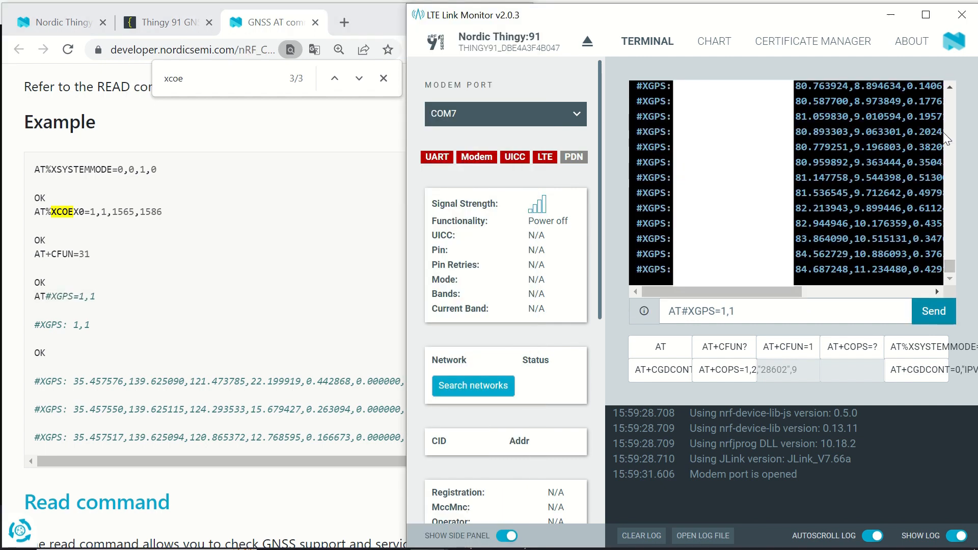
pyautogui.scroll(-3)
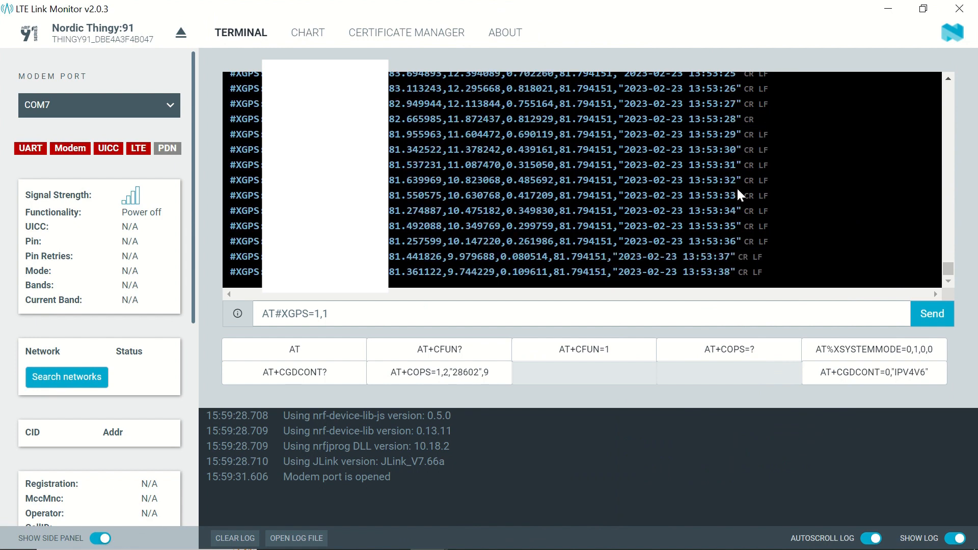
pyautogui.press('ctrl+a')
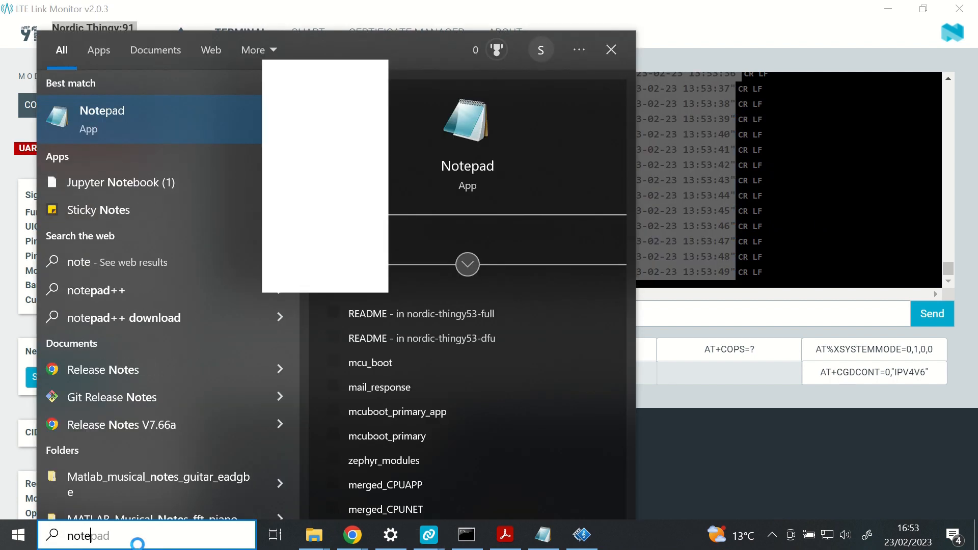
# Open Notepad and scroll up to check the pasted log from XSYSTEMMODE onward
pyautogui.click(102, 119)
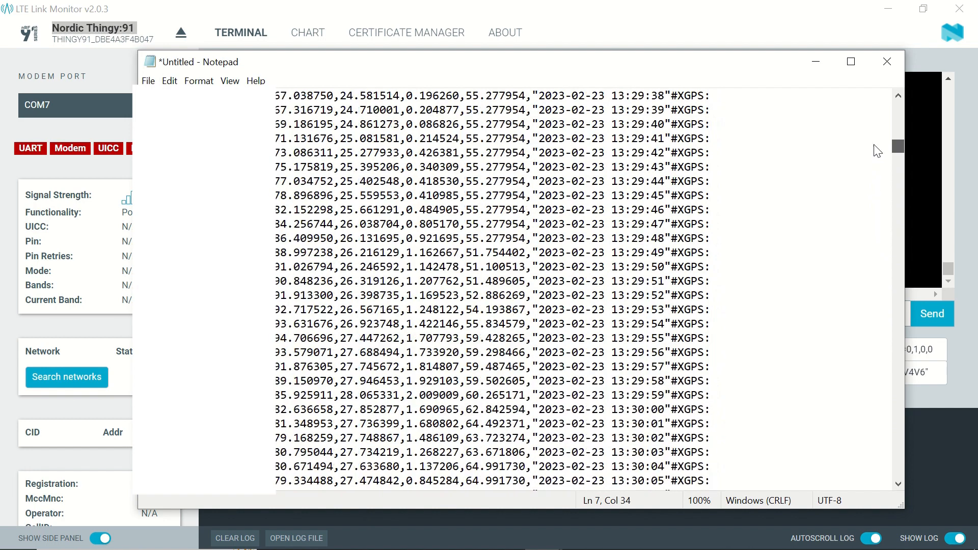
pyautogui.scroll(3)
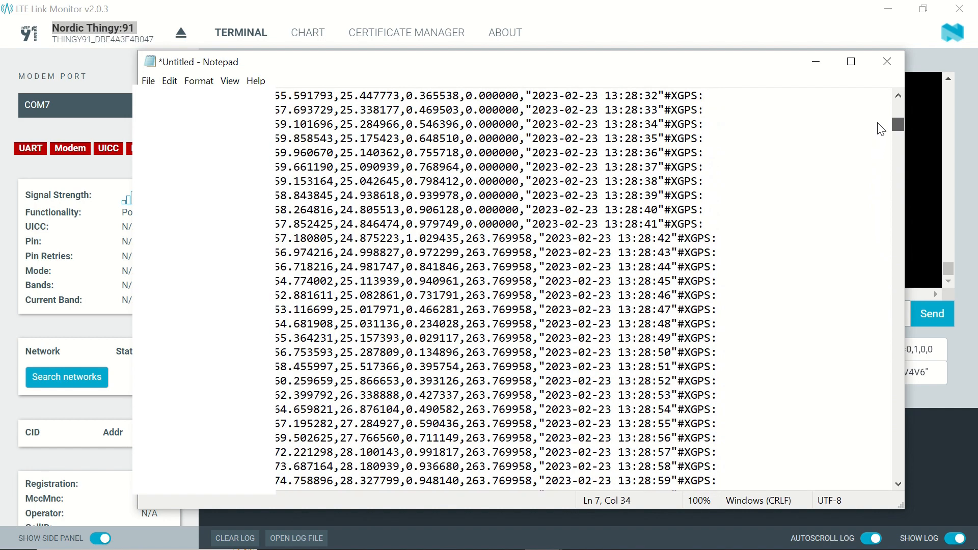
pyautogui.scroll(3)
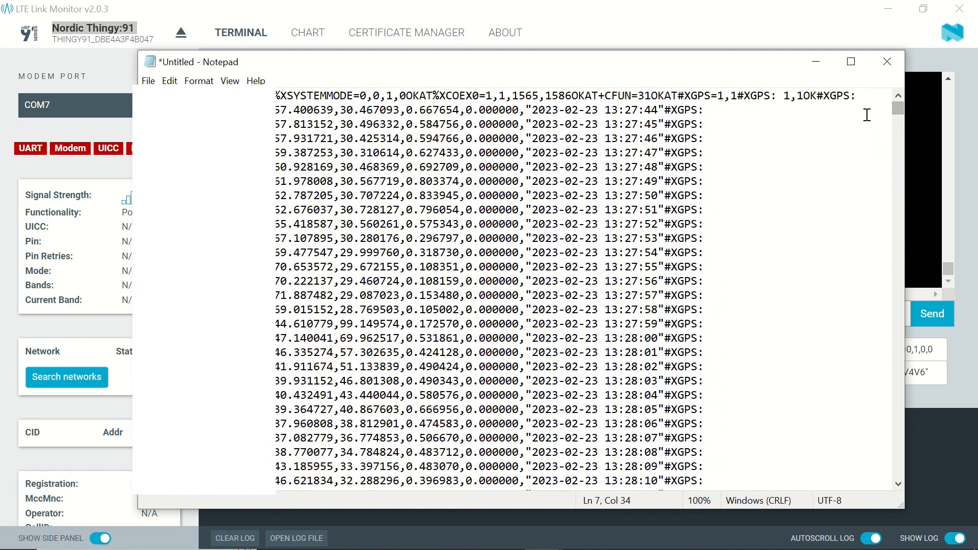
pyautogui.moveTo(593, 118)
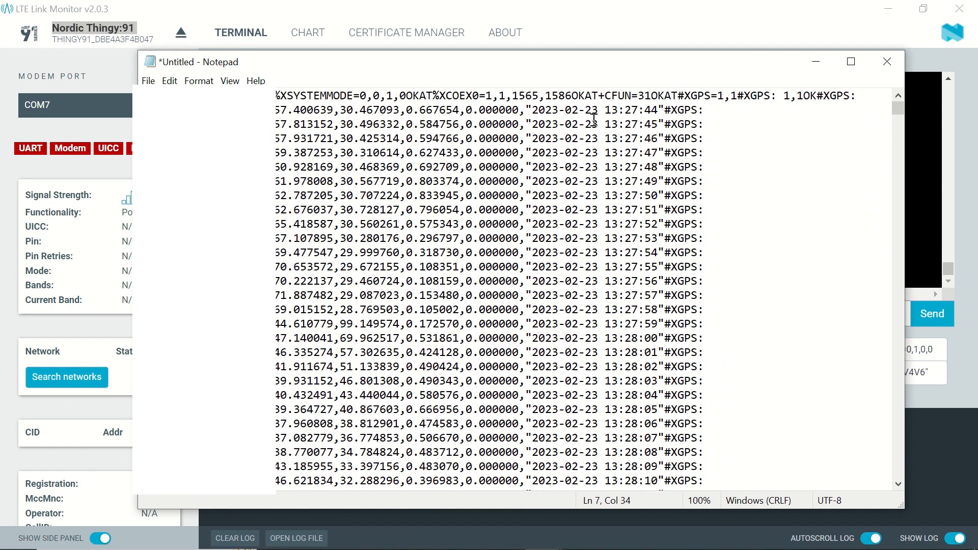